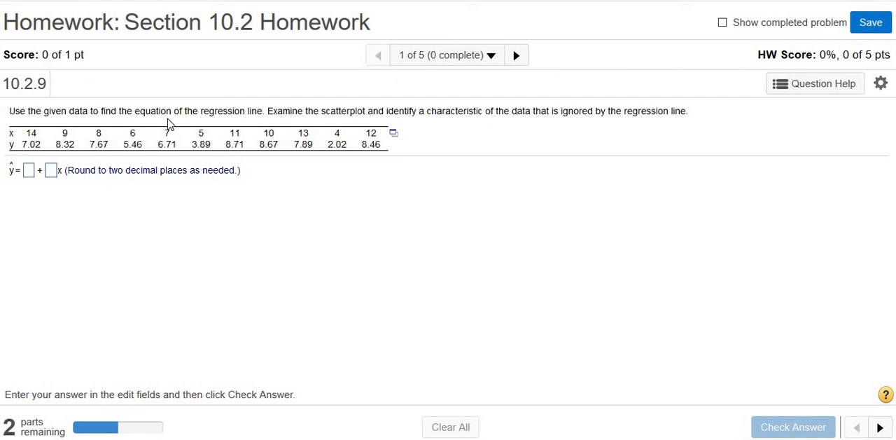
{"action": "mouse_move", "coordinate": [280, 115]}
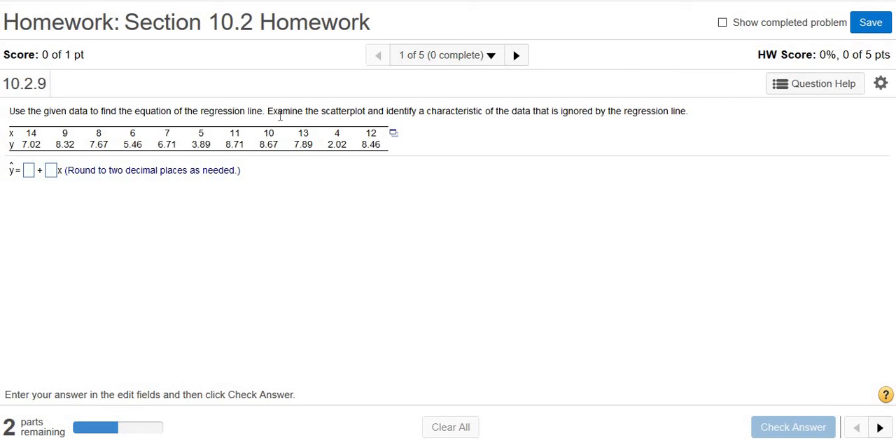
{"action": "mouse_move", "coordinate": [416, 122]}
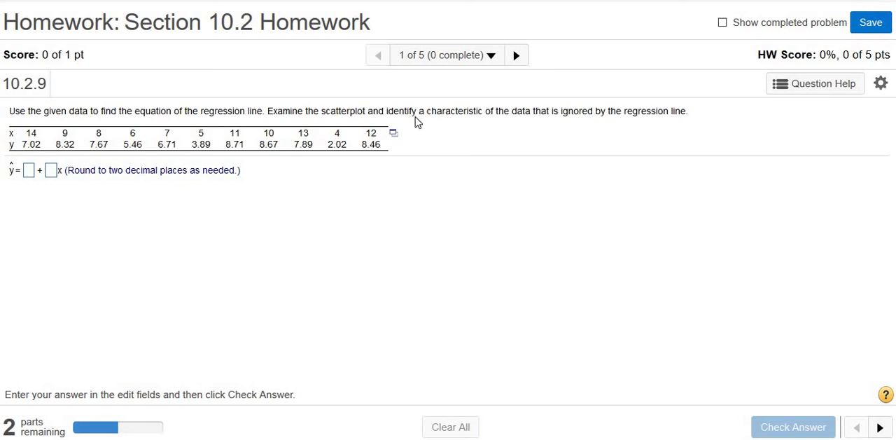
{"action": "mouse_move", "coordinate": [686, 126]}
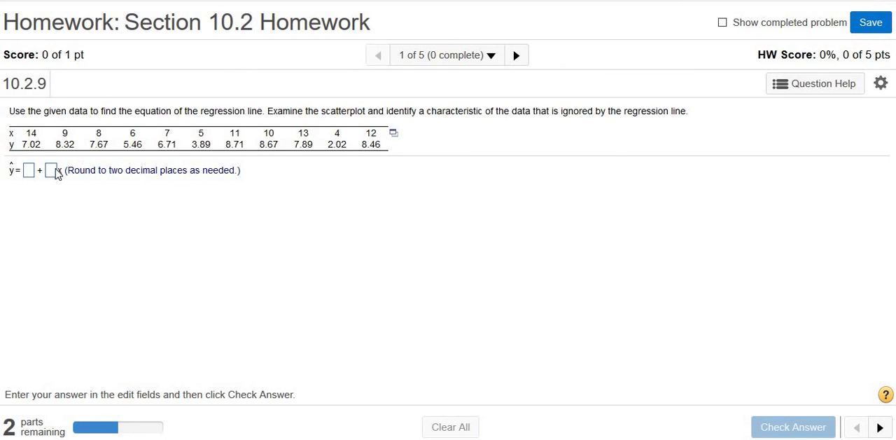
{"action": "mouse_move", "coordinate": [86, 165]}
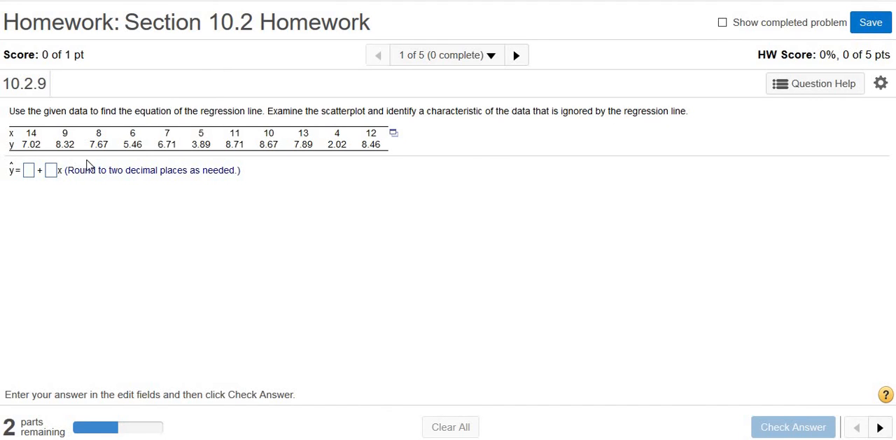
{"action": "mouse_move", "coordinate": [394, 133]}
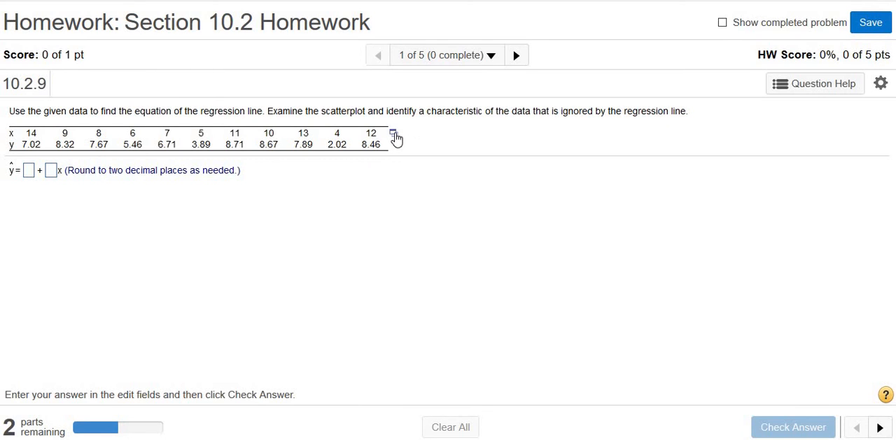
Step: Load the homework's eleven x–y pairs into StatCrunch and reach the Stat menu's regression options
{"action": "left_click", "coordinate": [394, 133]}
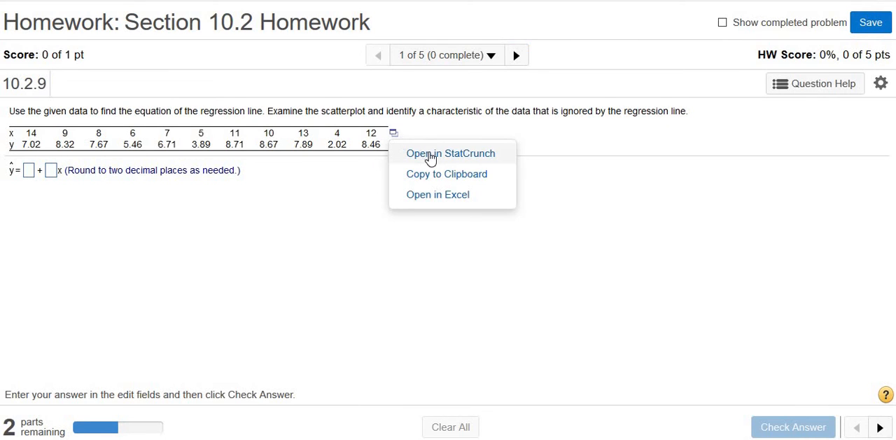
{"action": "left_click", "coordinate": [451, 153]}
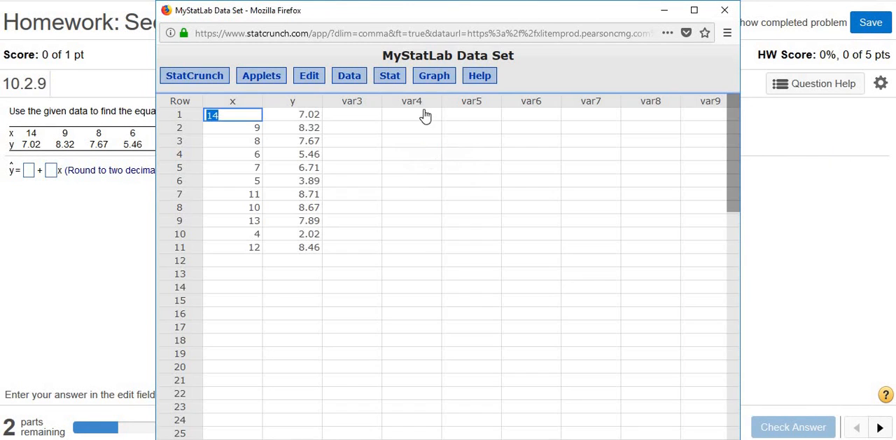
{"action": "left_click", "coordinate": [389, 75]}
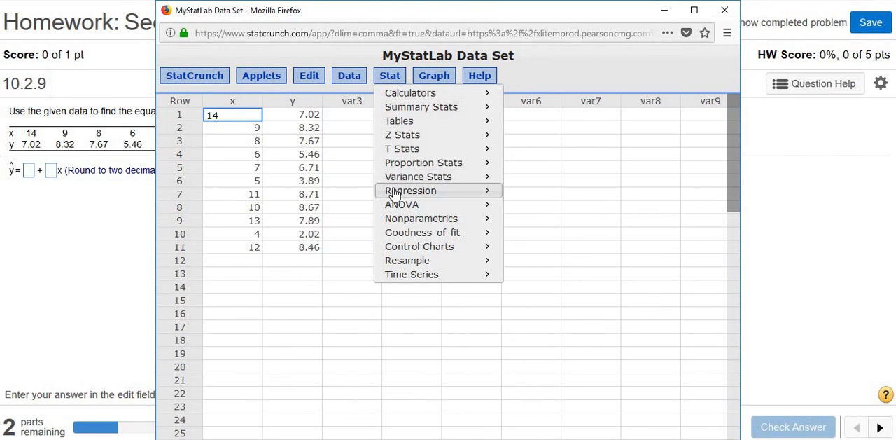
{"action": "mouse_move", "coordinate": [410, 190]}
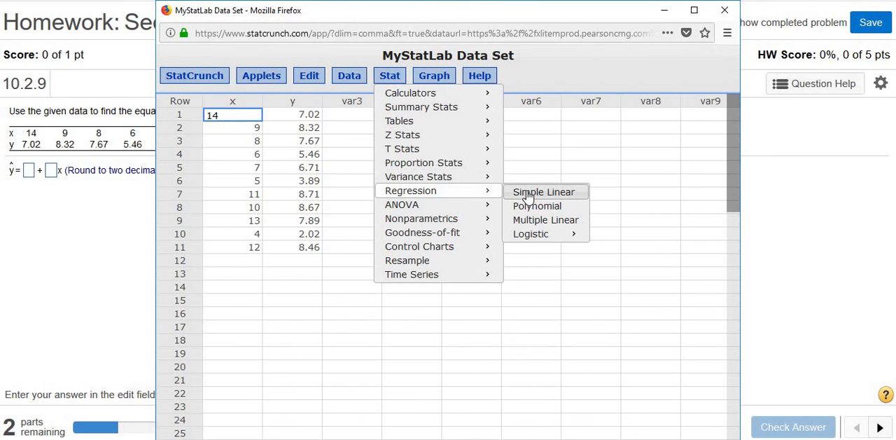
Step: Run simple linear regression with x as explanatory variable, giving y = 2.3018182 + 0.5x
{"action": "left_click", "coordinate": [544, 191]}
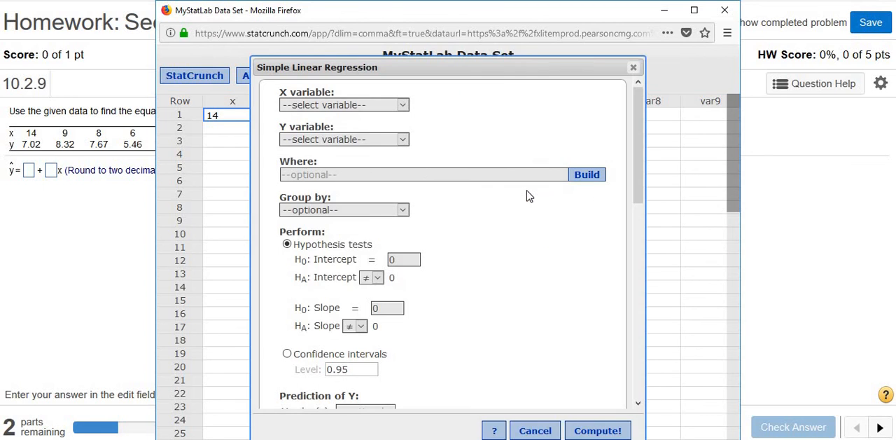
{"action": "left_click", "coordinate": [343, 104]}
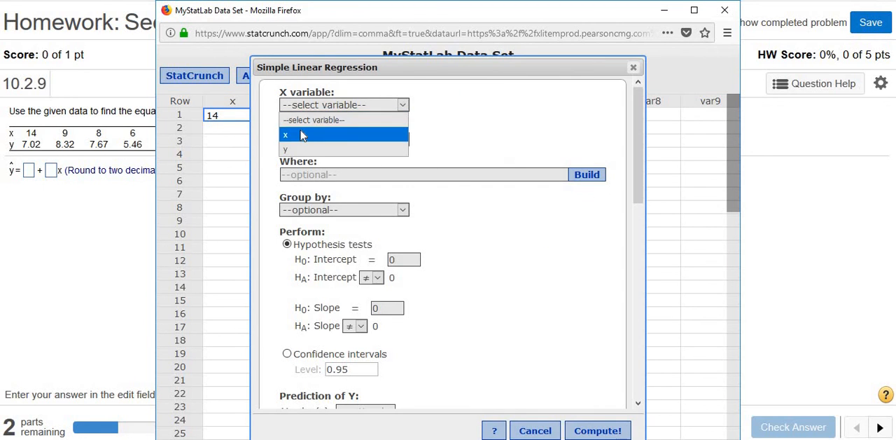
{"action": "left_click", "coordinate": [285, 135]}
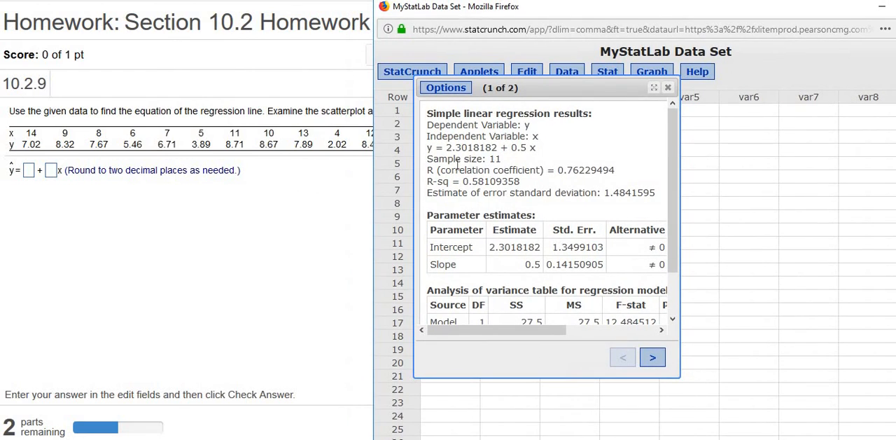
Step: Select the fitted equation y = 2.3018182 + 0.5x in the StatCrunch results
{"action": "double_click", "coordinate": [480, 147]}
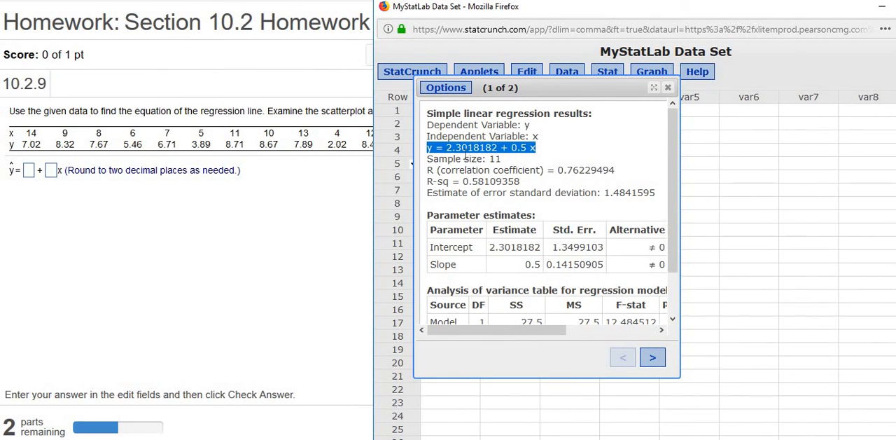
{"action": "mouse_move", "coordinate": [266, 184]}
{"action": "type", "text": "2.3"}
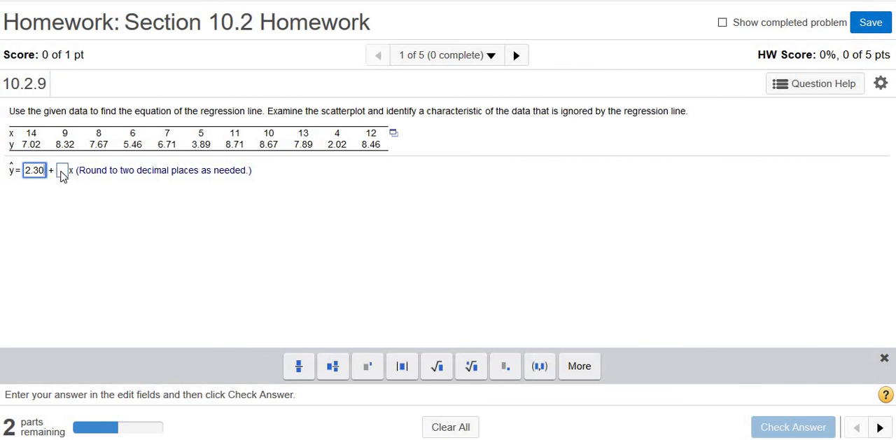
Step: Enter .5 as the slope so the equation reads 2.30 + .5x
{"action": "type", "text": ".5"}
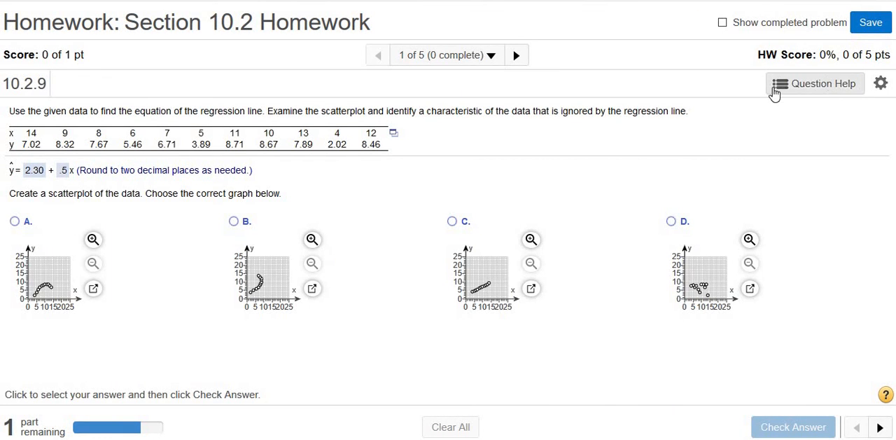
Step: Reopen the data in StatCrunch and rerun simple linear regression of y on x
{"action": "left_click", "coordinate": [394, 133]}
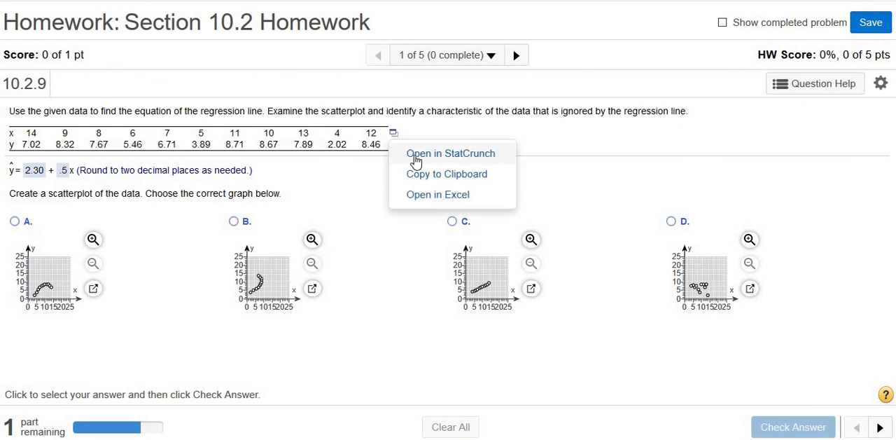
{"action": "left_click", "coordinate": [450, 153]}
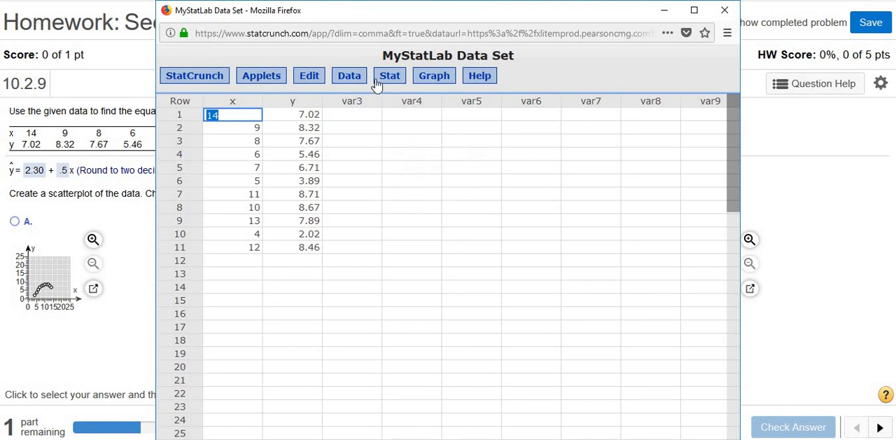
{"action": "left_click", "coordinate": [390, 74]}
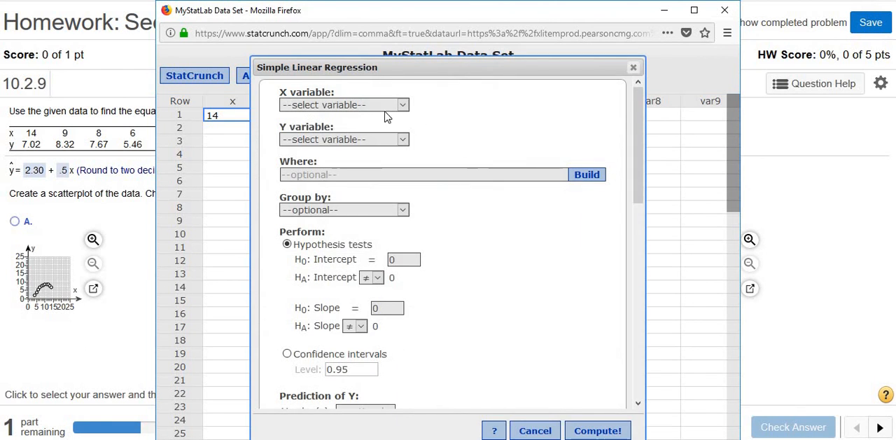
{"action": "left_click", "coordinate": [402, 139]}
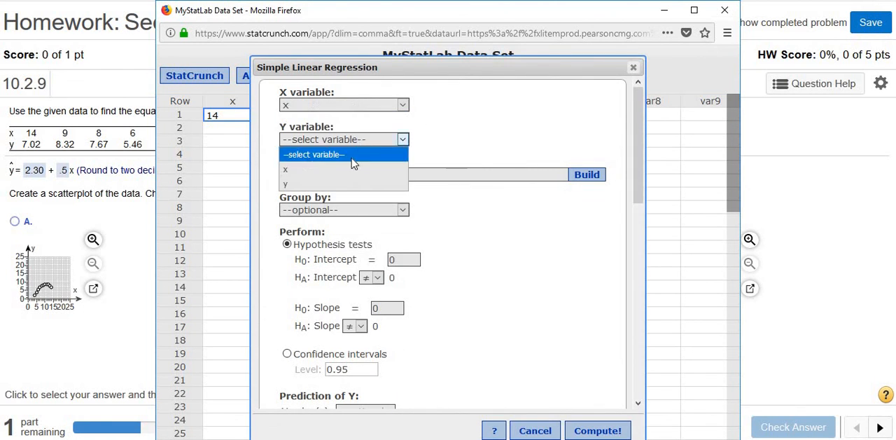
{"action": "left_click", "coordinate": [285, 184]}
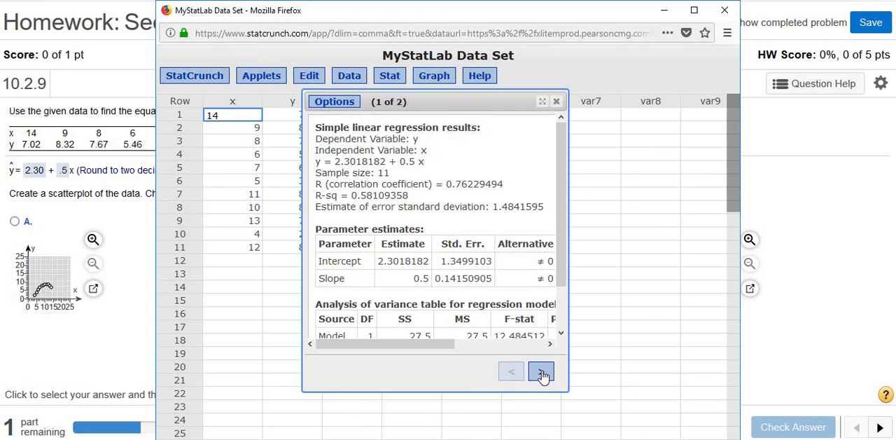
Step: Submit scatterplot A as the answer and dismiss the correct-answer message
{"action": "left_click", "coordinate": [541, 371]}
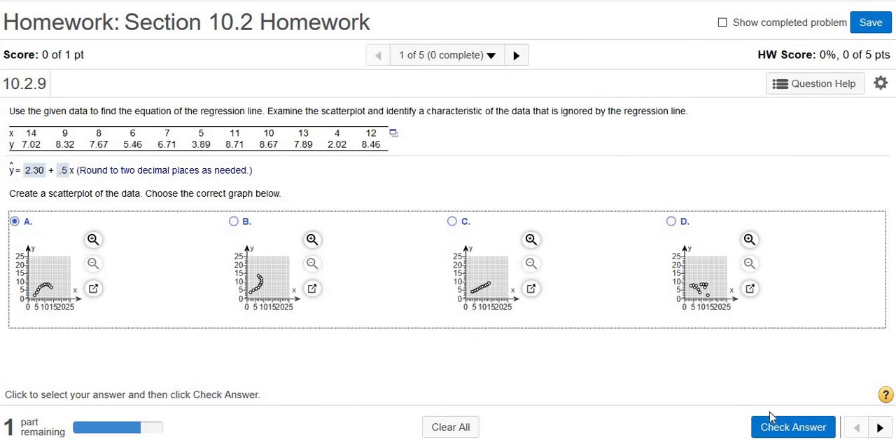
{"action": "left_click", "coordinate": [794, 427]}
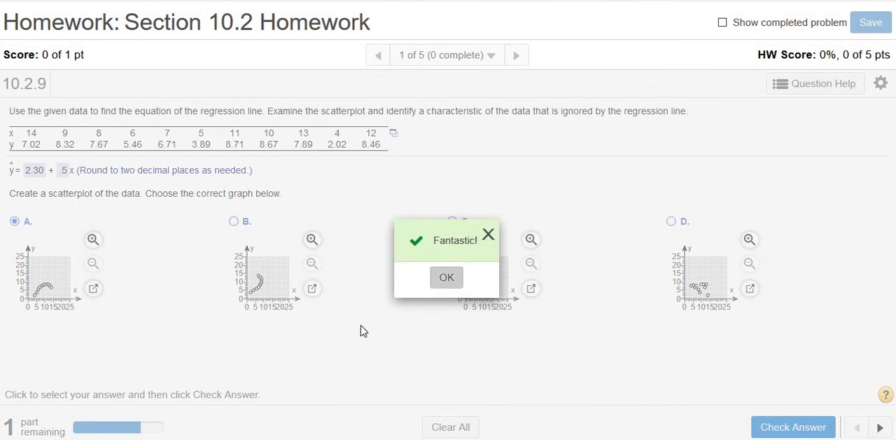
{"action": "left_click", "coordinate": [446, 276]}
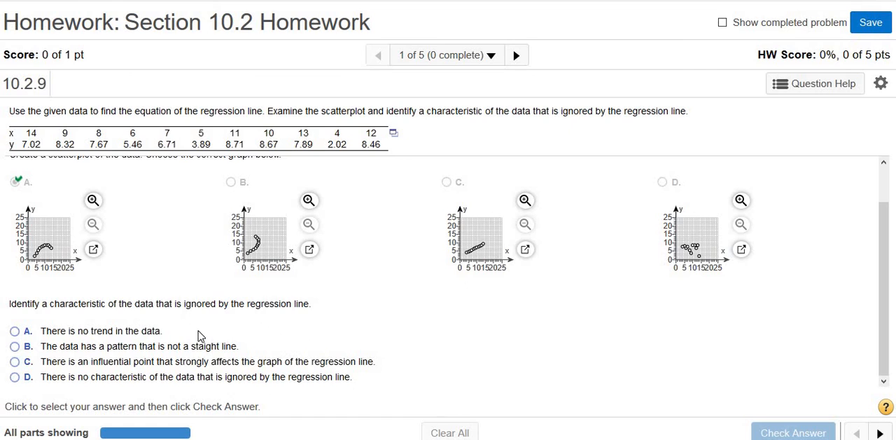
{"action": "mouse_move", "coordinate": [63, 349]}
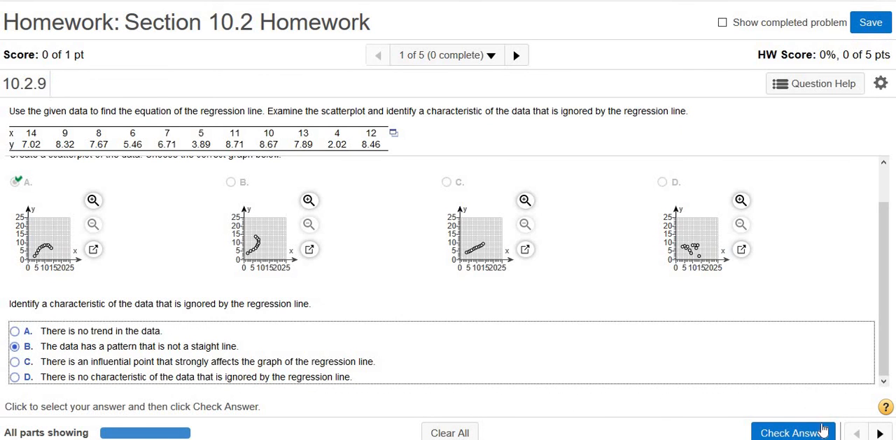
Step: Submit characteristic B, the data has a pattern that is not a straight line
{"action": "left_click", "coordinate": [793, 432]}
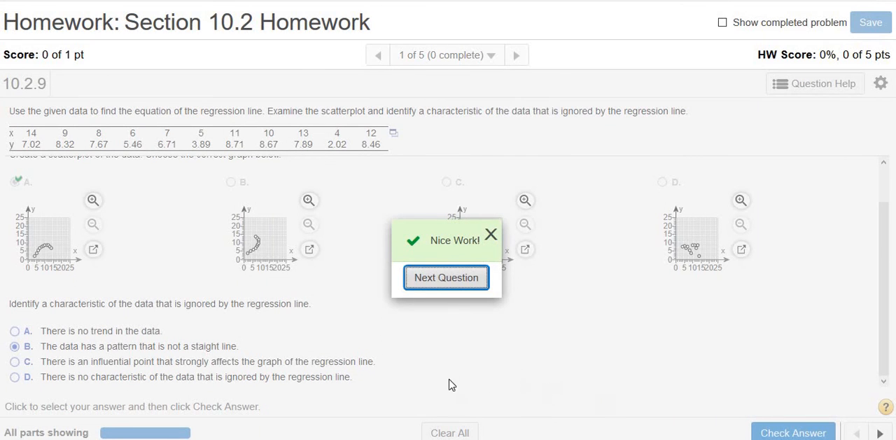